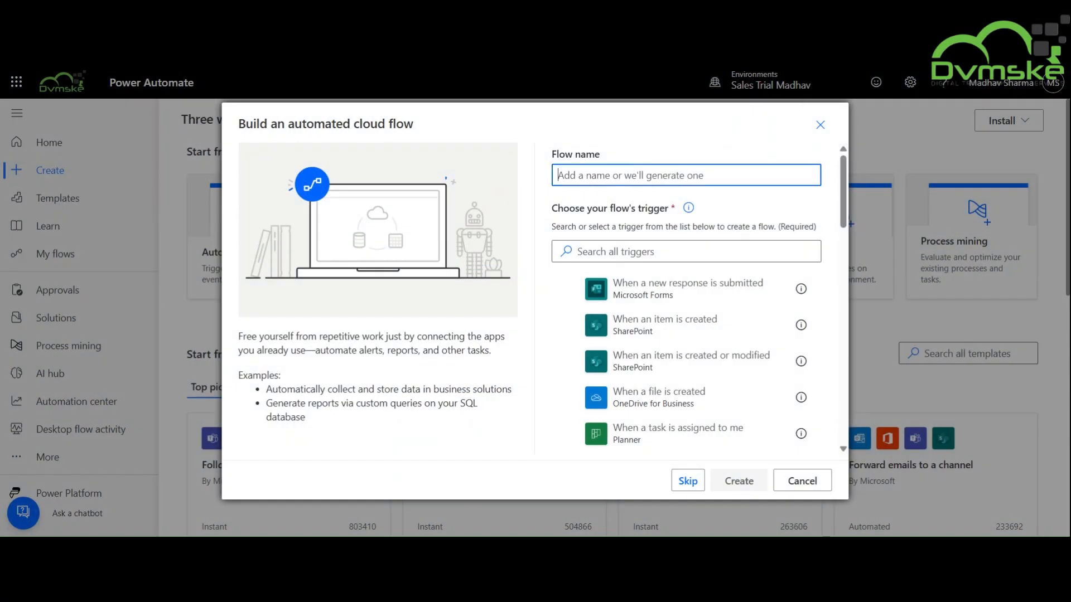
# Name the flow 'Flow on submission of MS Form' and skip to the empty designer
pyautogui.write('Flow on submi')
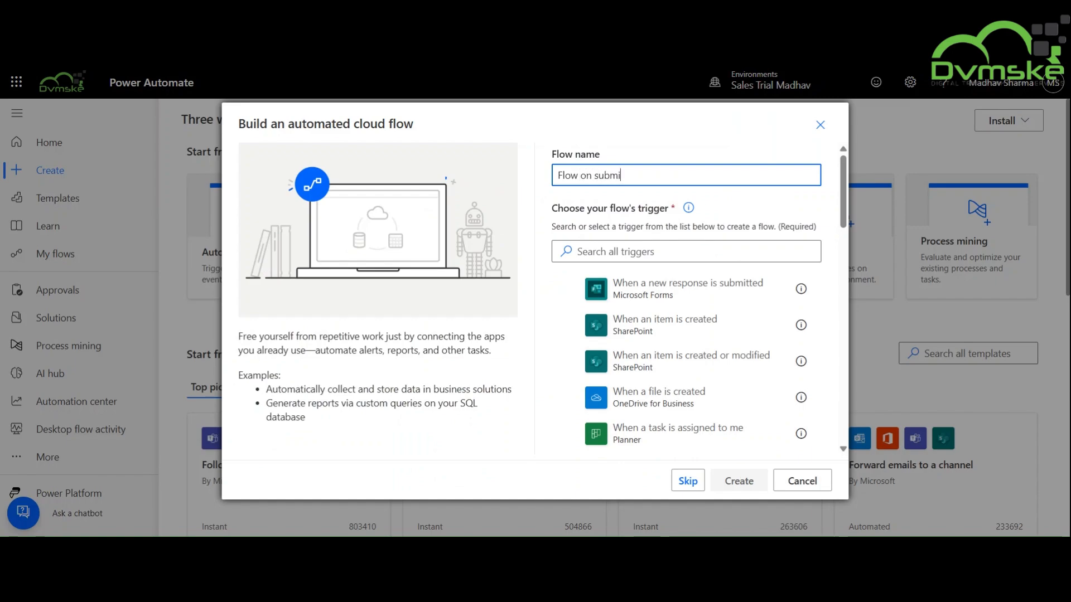
pyautogui.write('ssion of MS For')
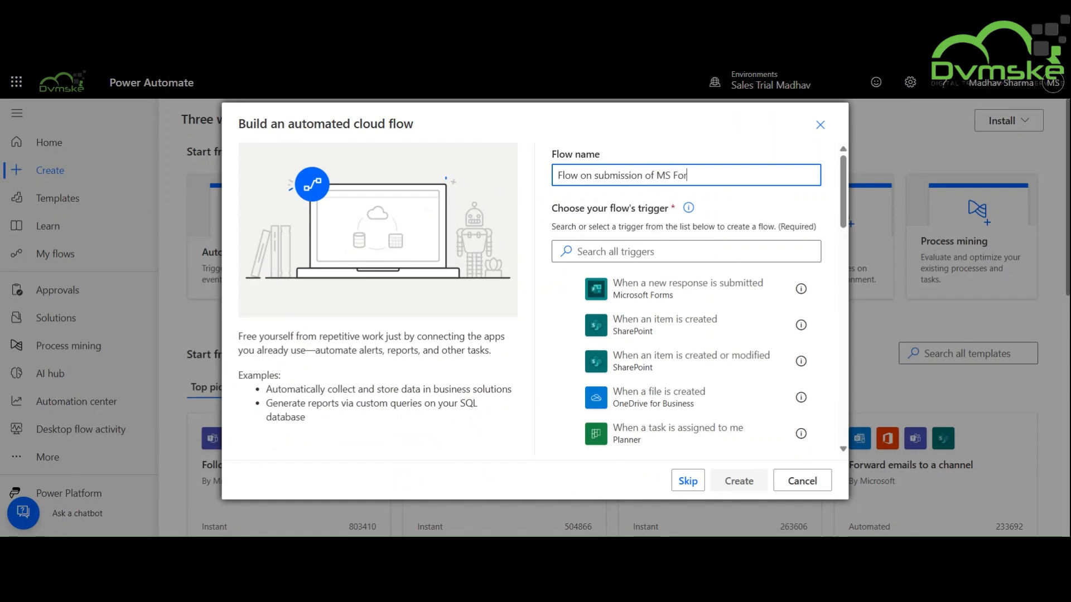
pyautogui.click(687, 479)
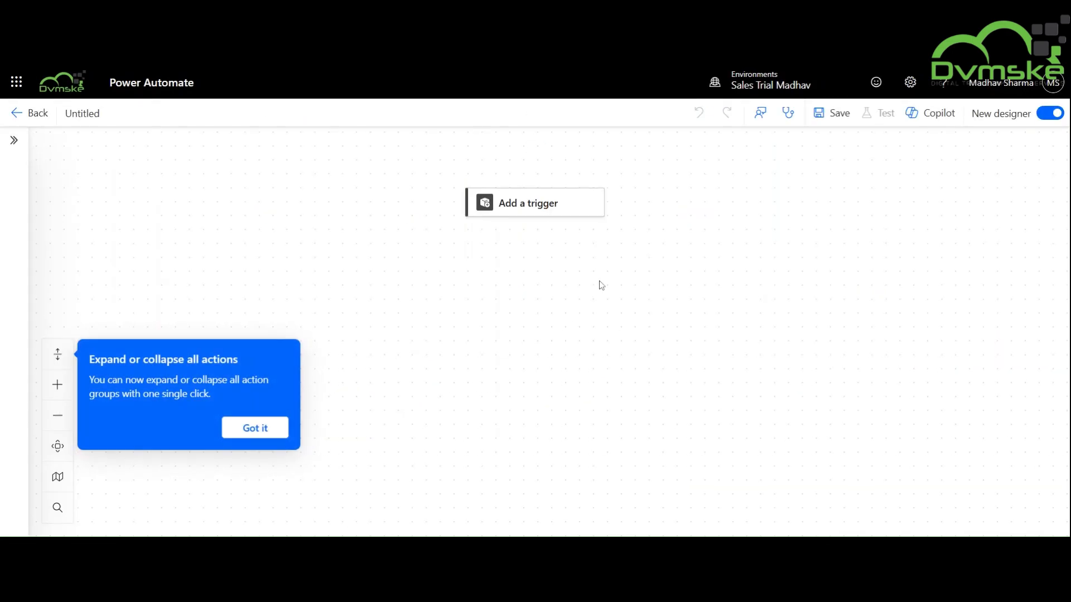
# Add the Microsoft Forms 'When a new response is submitted' trigger for the Charity Form, signing in
pyautogui.click(534, 203)
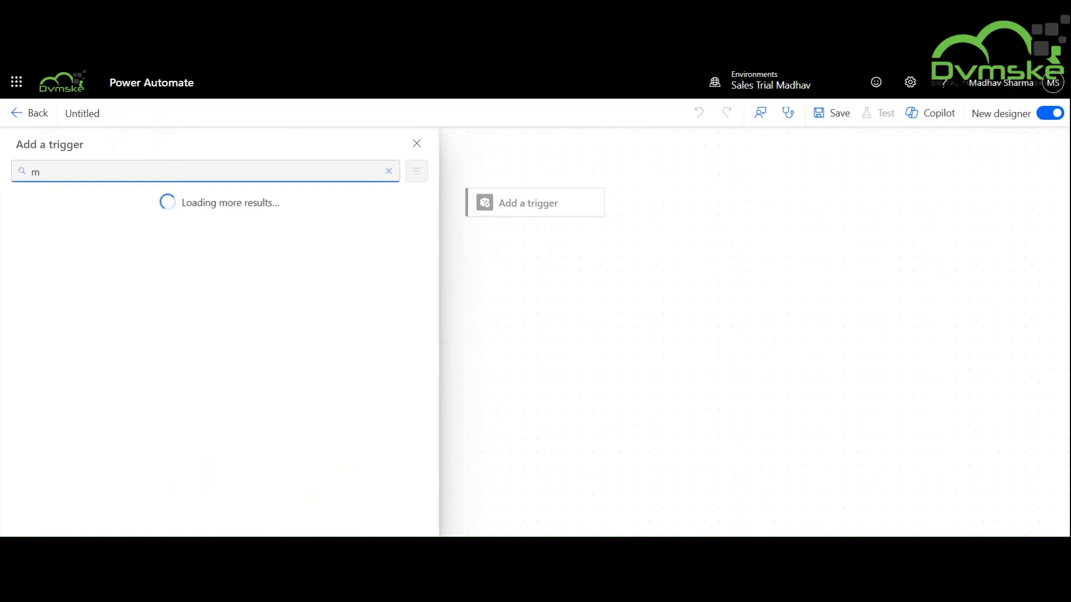
pyautogui.click(416, 144)
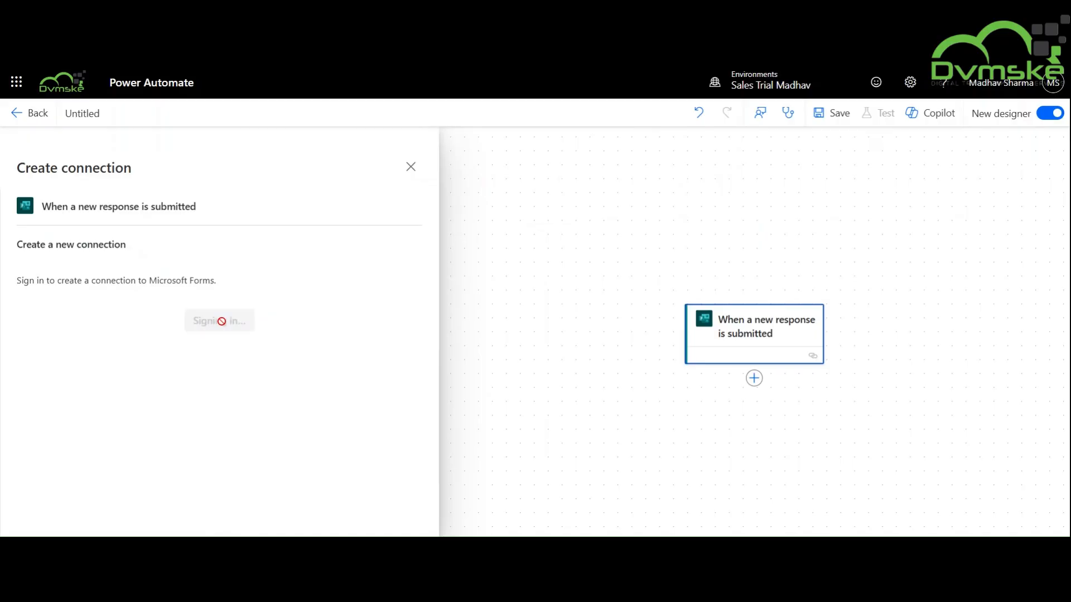
pyautogui.click(218, 320)
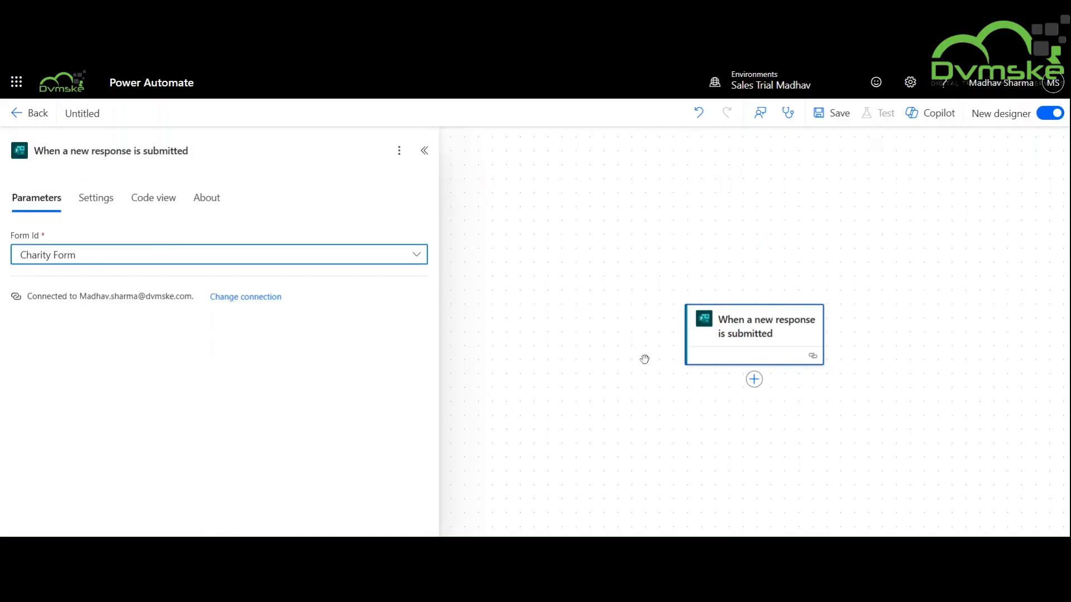
pyautogui.click(754, 379)
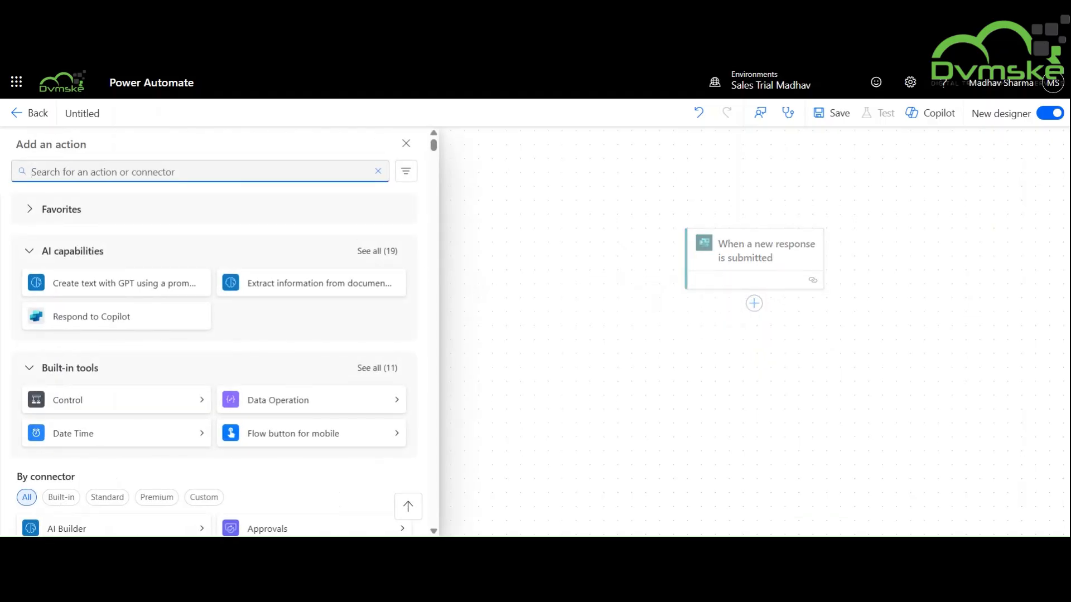
# Add Get response details for the Charity Form using the trigger's Response Id
pyautogui.write('form')
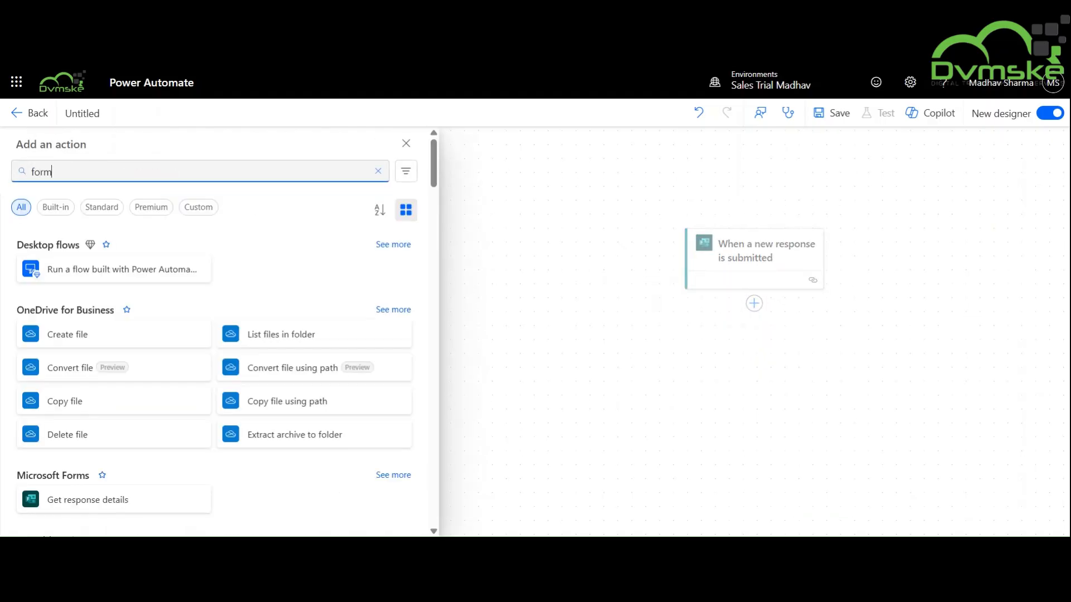
pyautogui.click(87, 499)
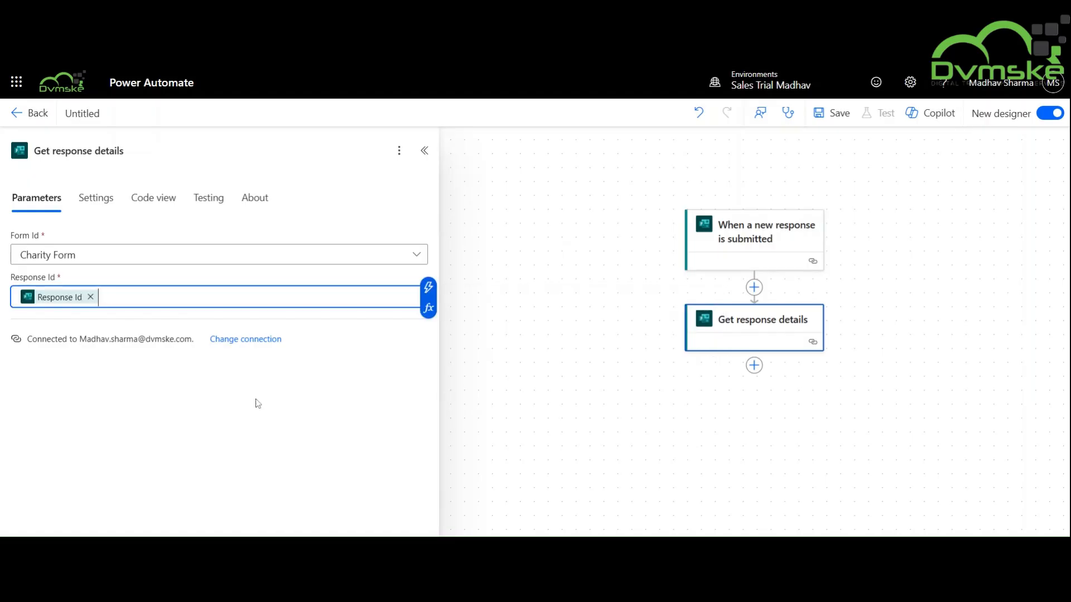
pyautogui.click(424, 150)
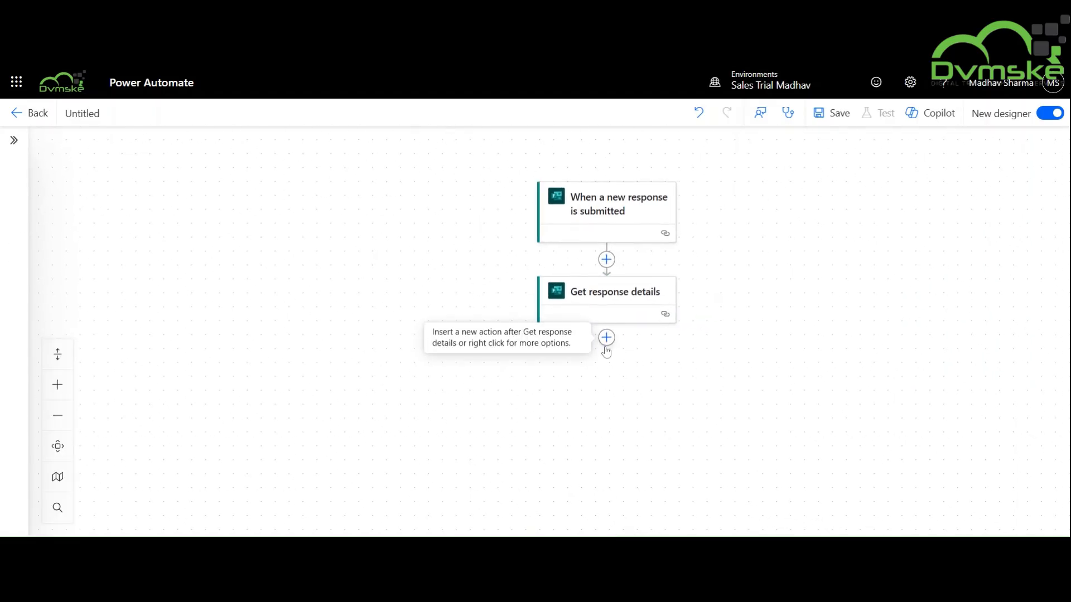
# Add a Condition step after Get response details
pyautogui.click(605, 336)
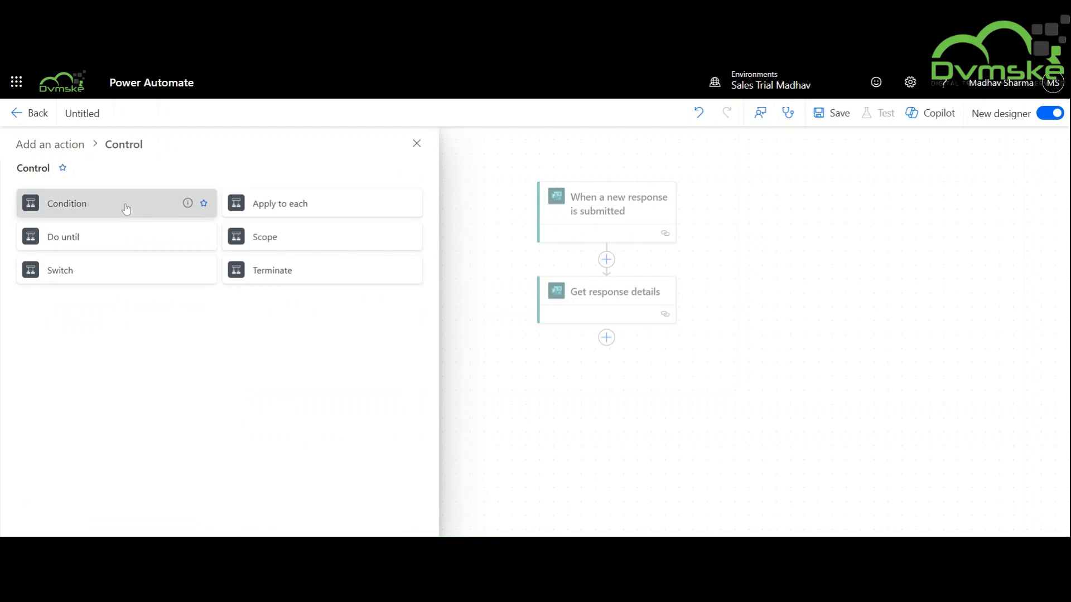
pyautogui.click(65, 203)
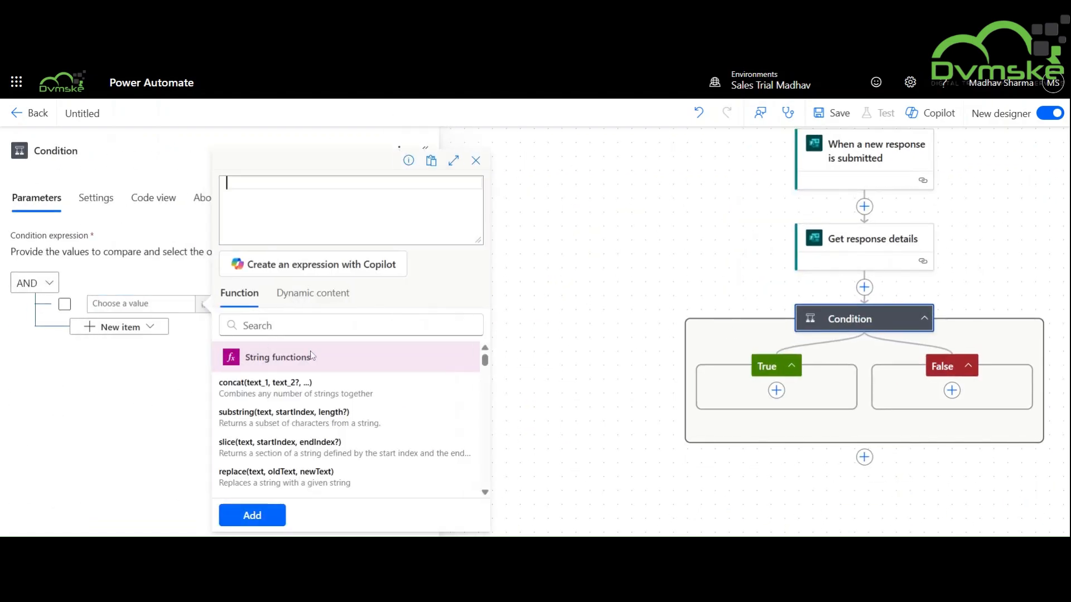
# Set the condition's first value to int() of the donation amount and choose the comparison operator
pyautogui.write('int')
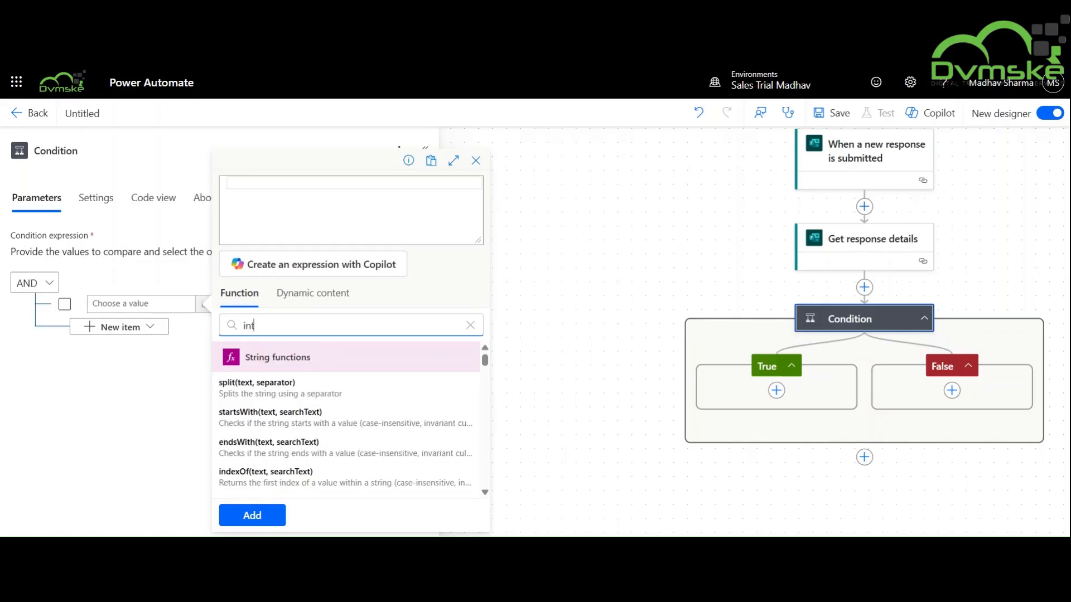
pyautogui.scroll(-3)
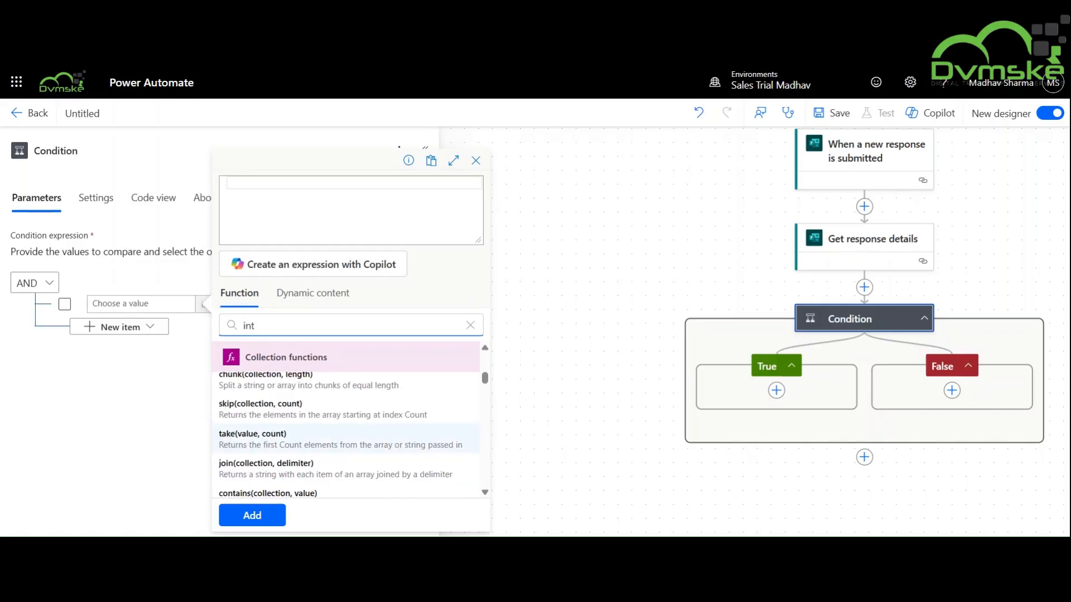
pyautogui.scroll(-3)
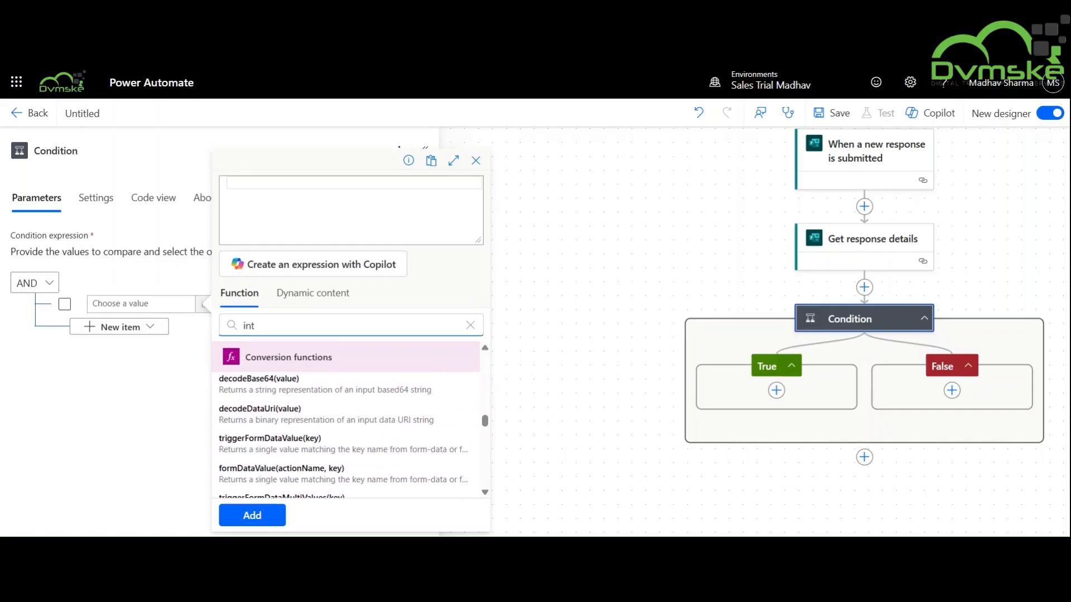
pyautogui.scroll(-3)
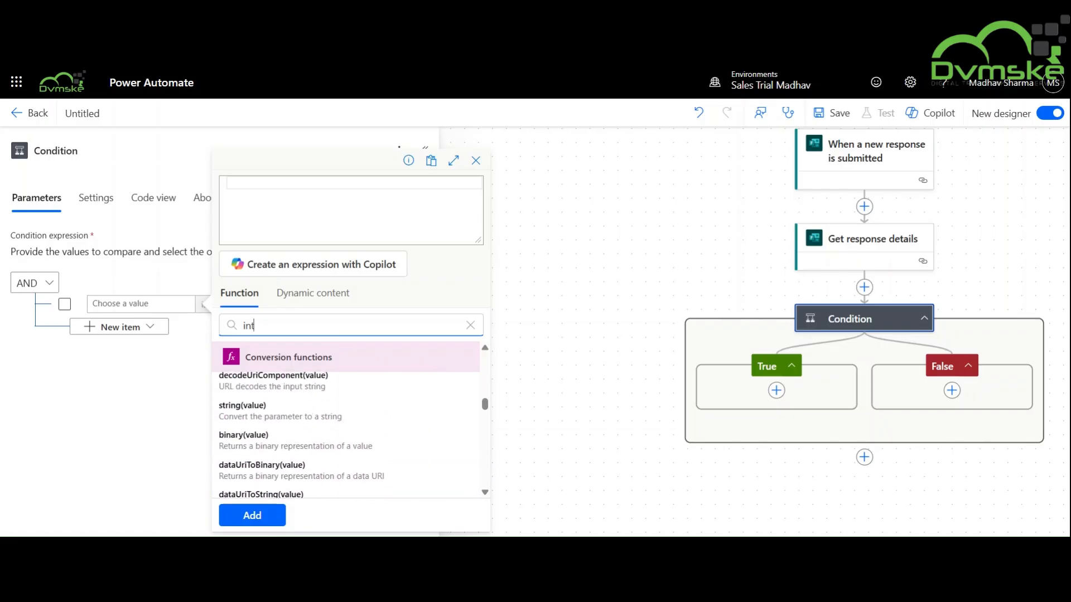
pyautogui.click(312, 292)
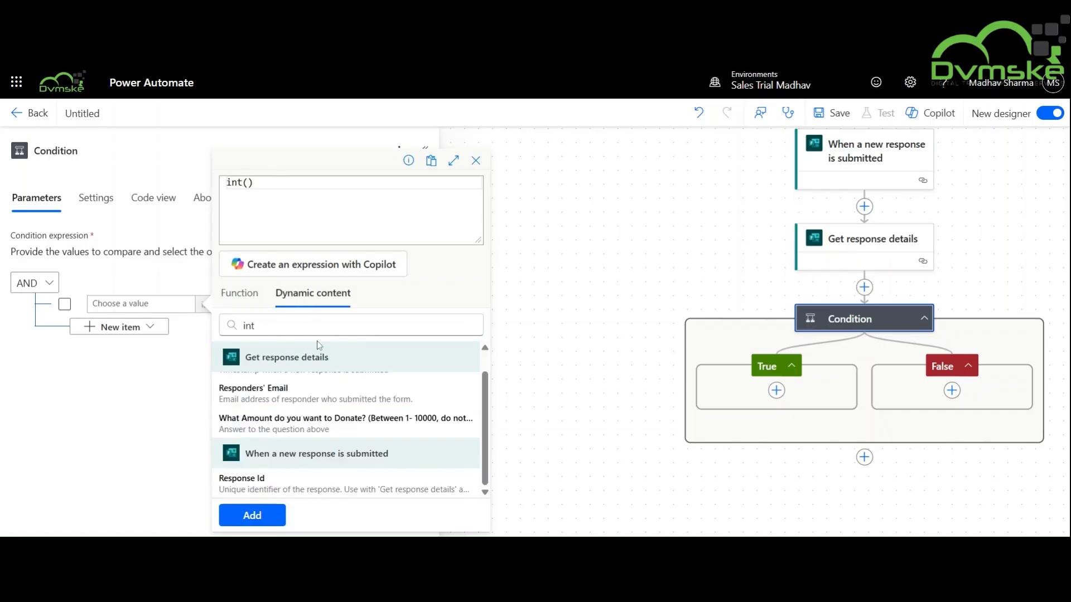
pyautogui.click(252, 516)
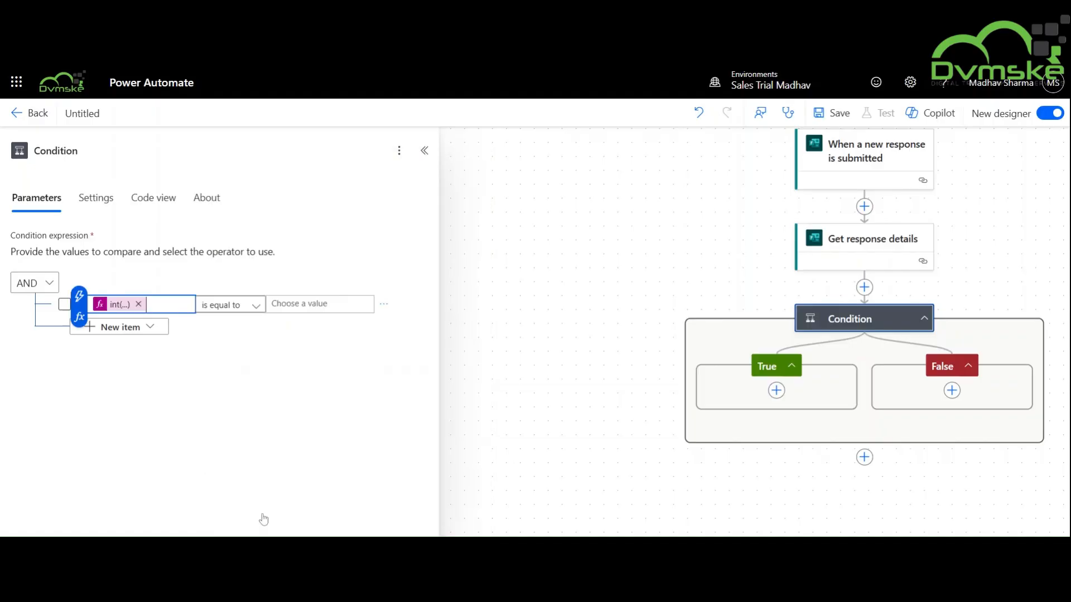
pyautogui.click(229, 304)
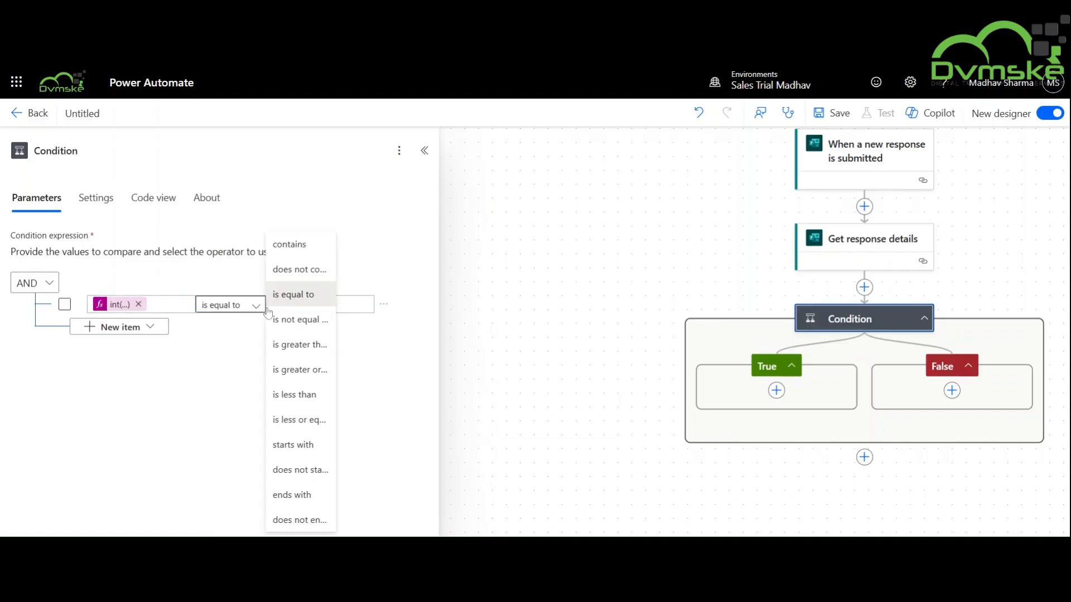
pyautogui.click(299, 345)
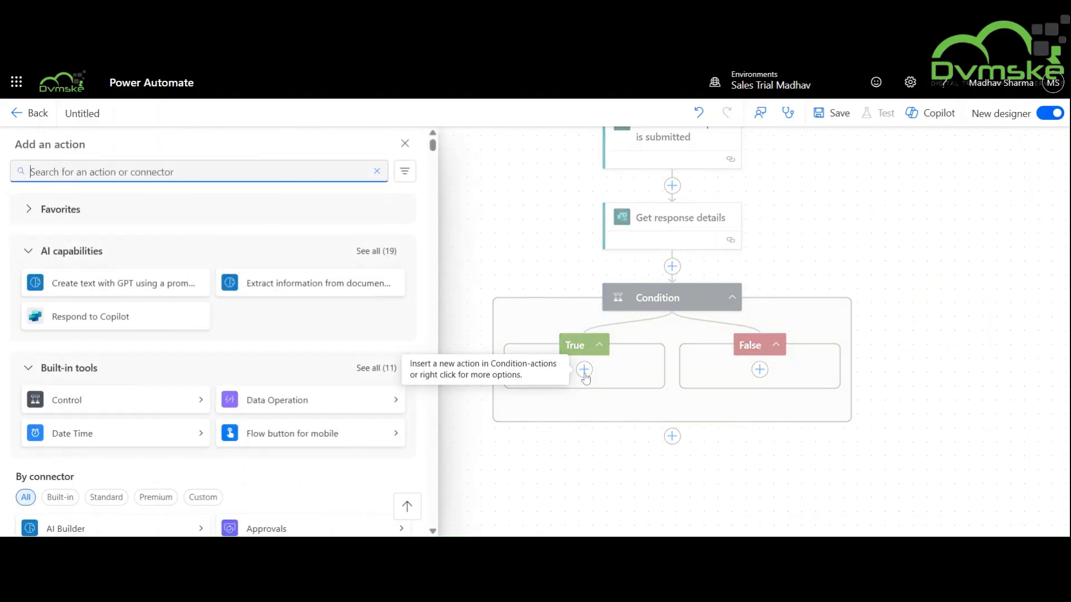
# Add an Outlook Send an email (V2) action in the True branch
pyautogui.write('outlook')
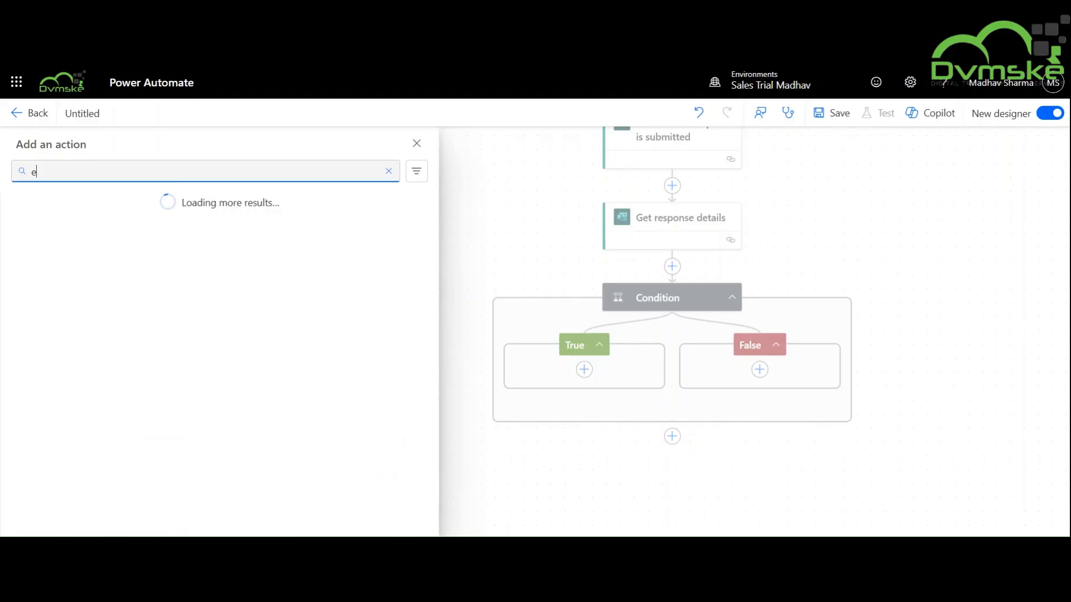
pyautogui.write('send an email')
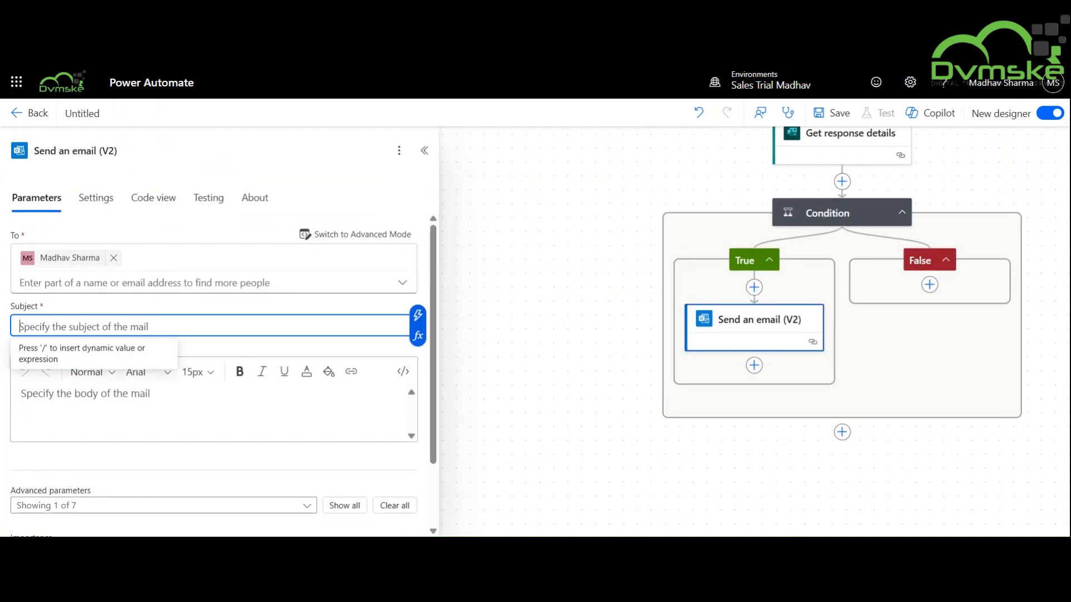
# Write subject 'Whale Alert!' and a body saying the donor wants to donate more than 3000 Rupees
pyautogui.write('Whale Alert!')
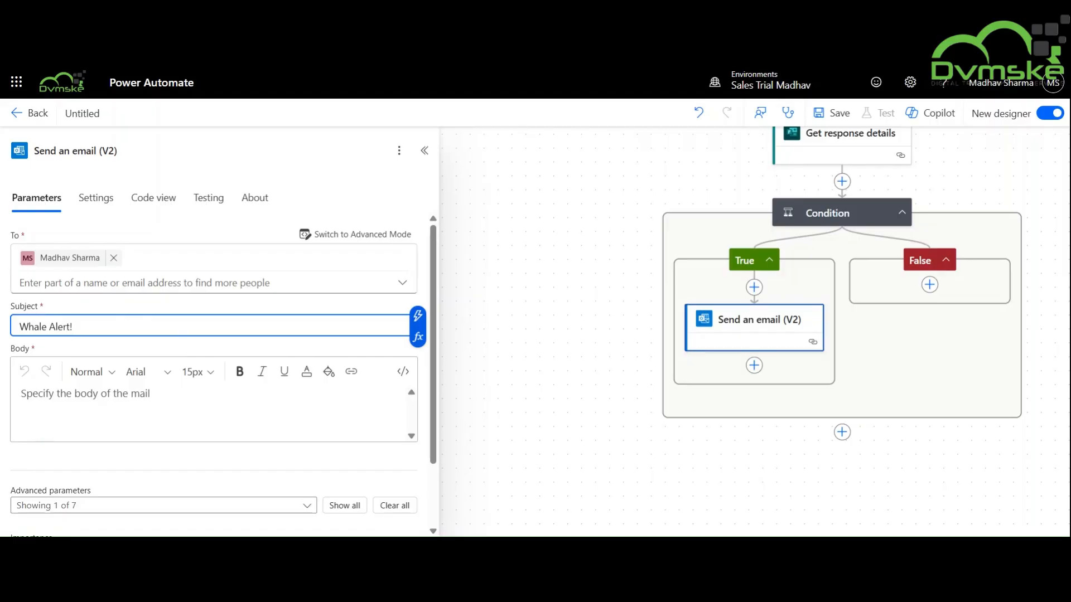
pyautogui.write('Hi Team,')
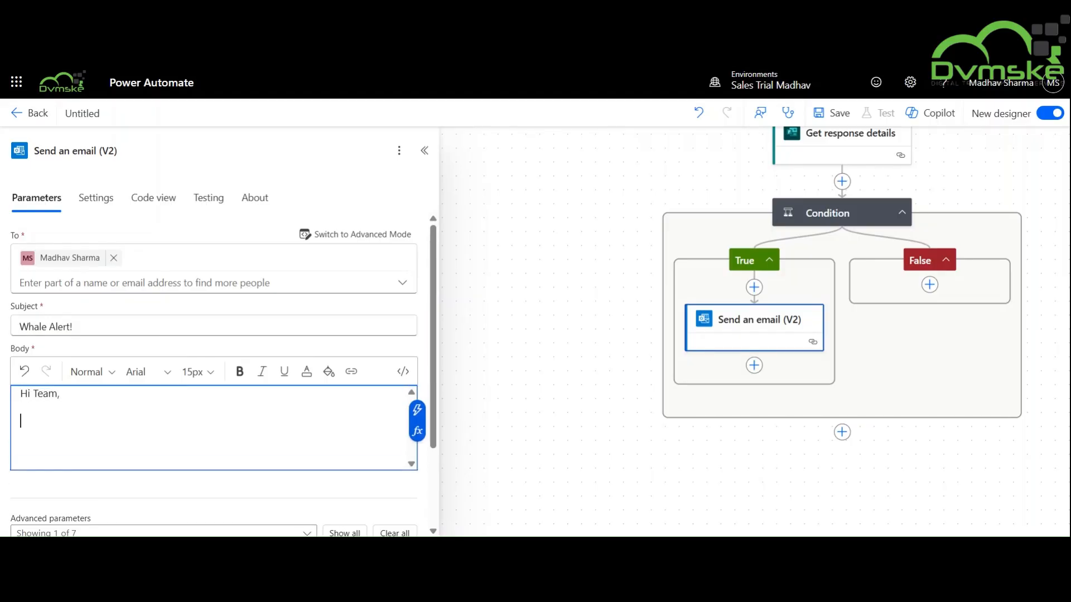
pyautogui.write('This Donor wants to')
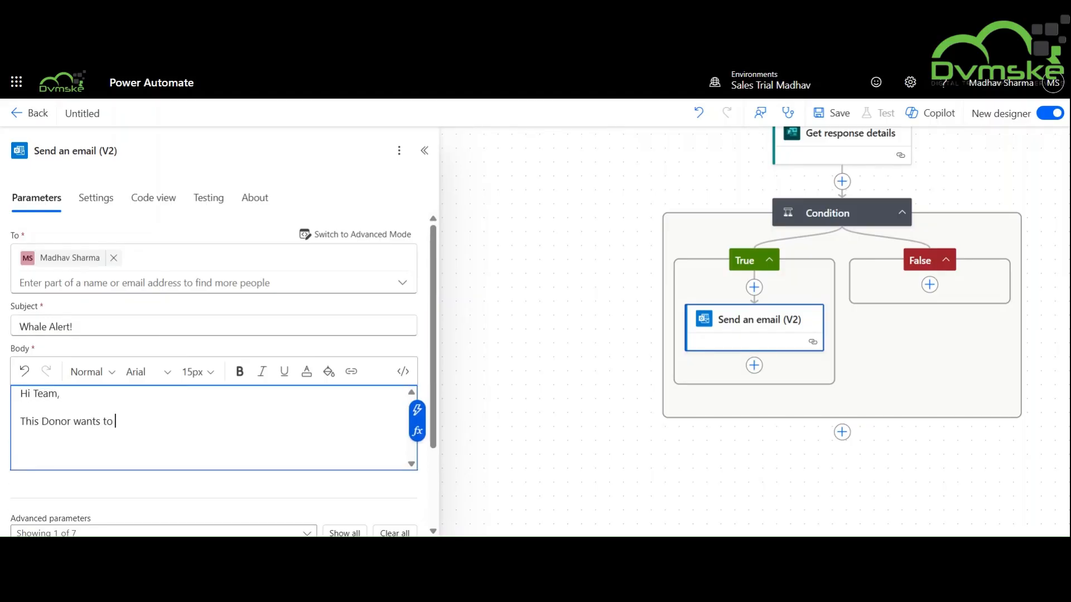
pyautogui.write('Donate more than 300')
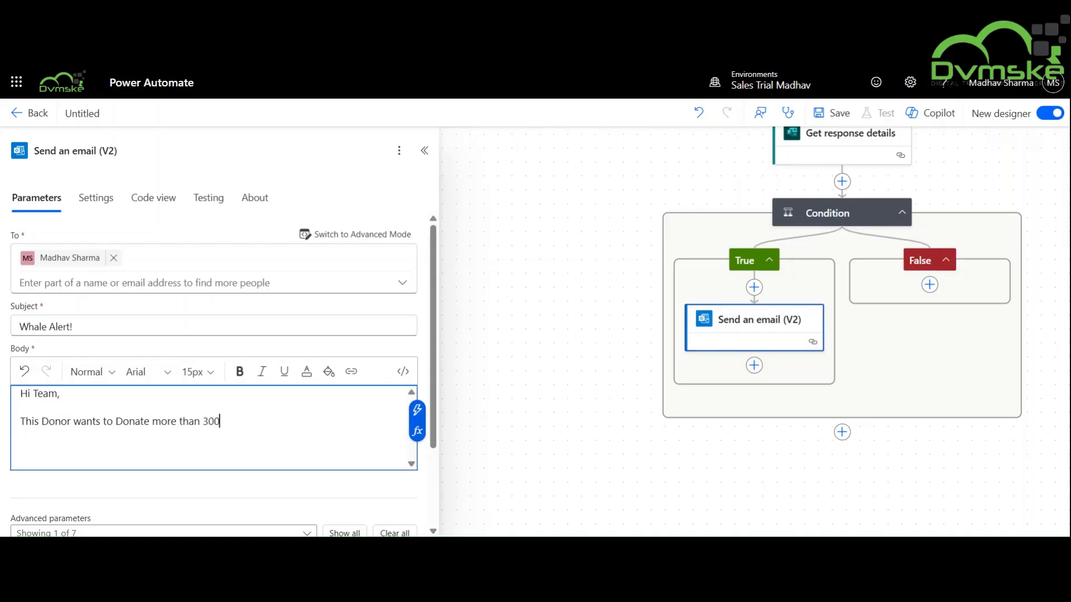
pyautogui.write('0 Rupees.')
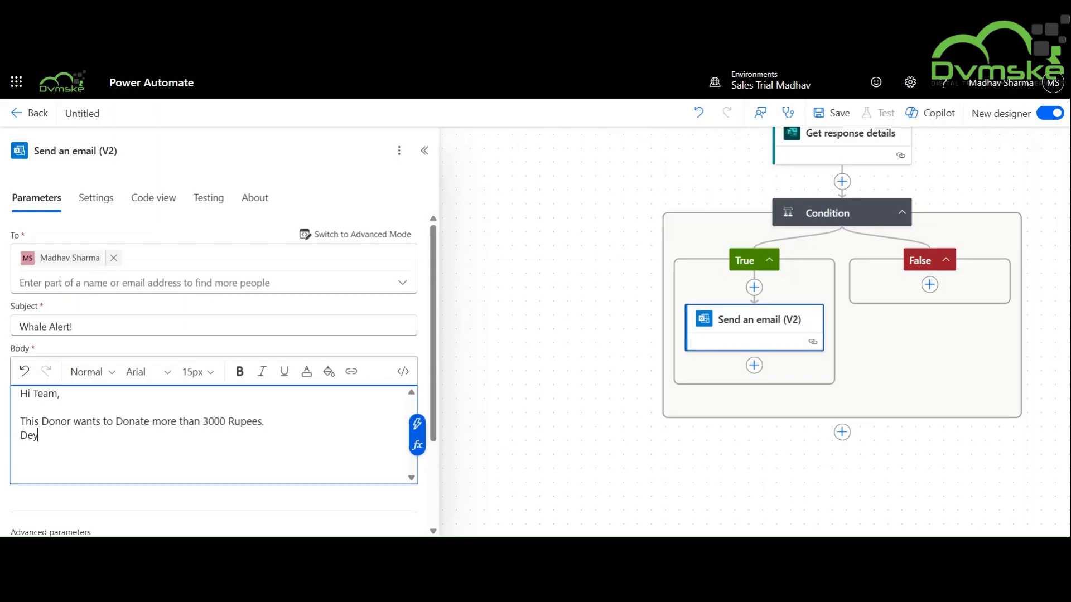
pyautogui.write('Details are as follows :')
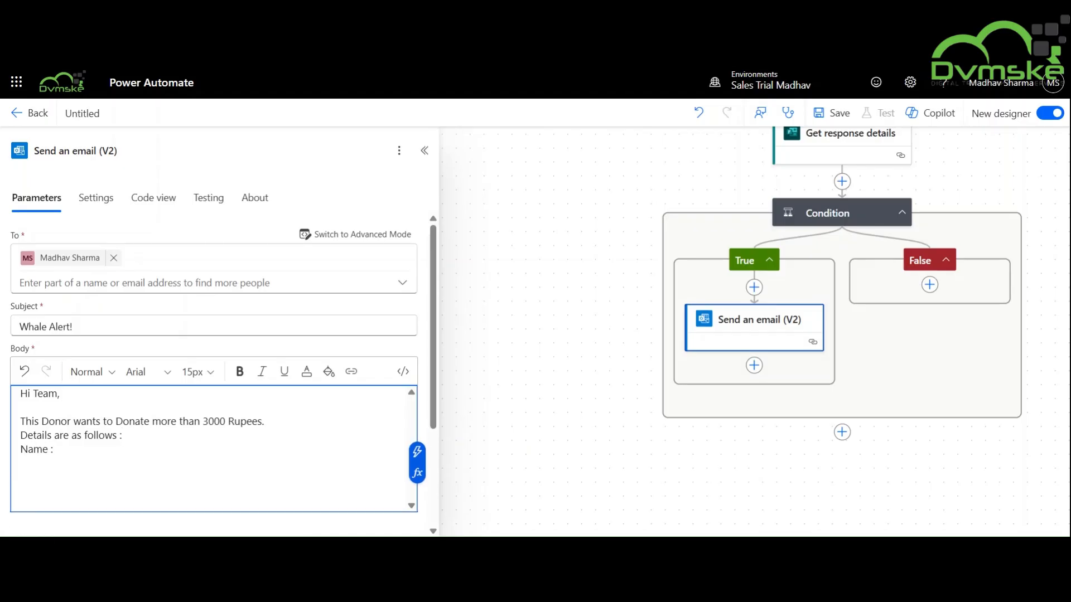
pyautogui.write('Email :')
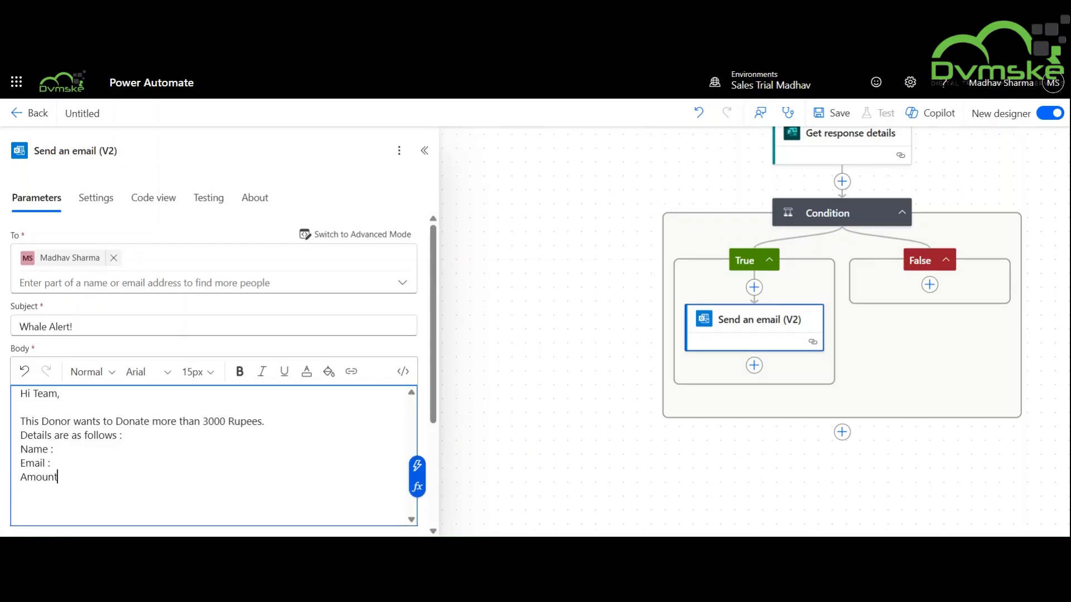
# Insert the donor's name and email answers from the form response into the body
pyautogui.click(417, 466)
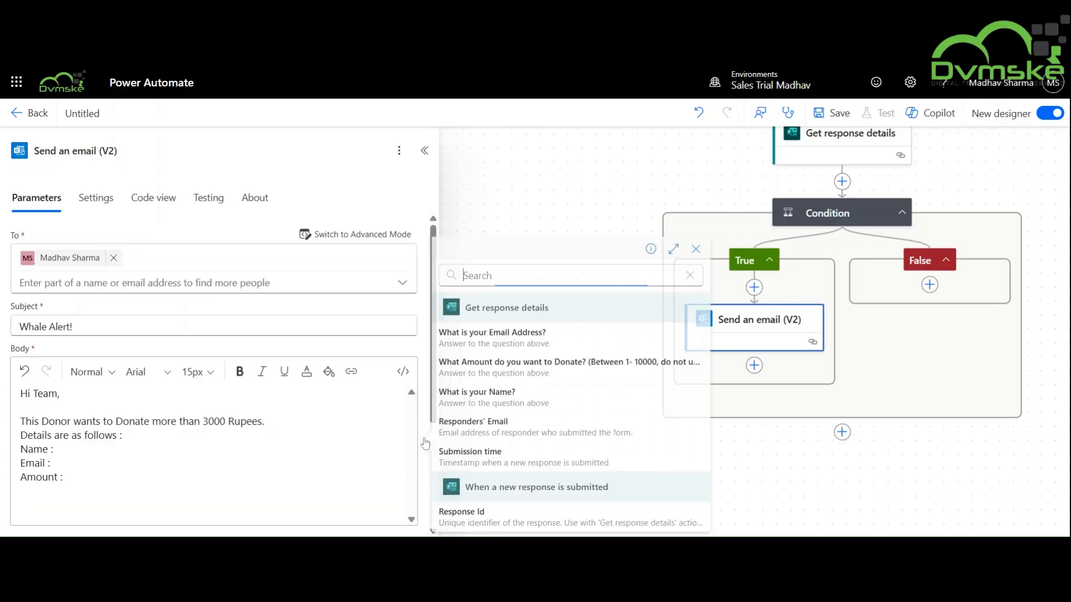
pyautogui.click(476, 391)
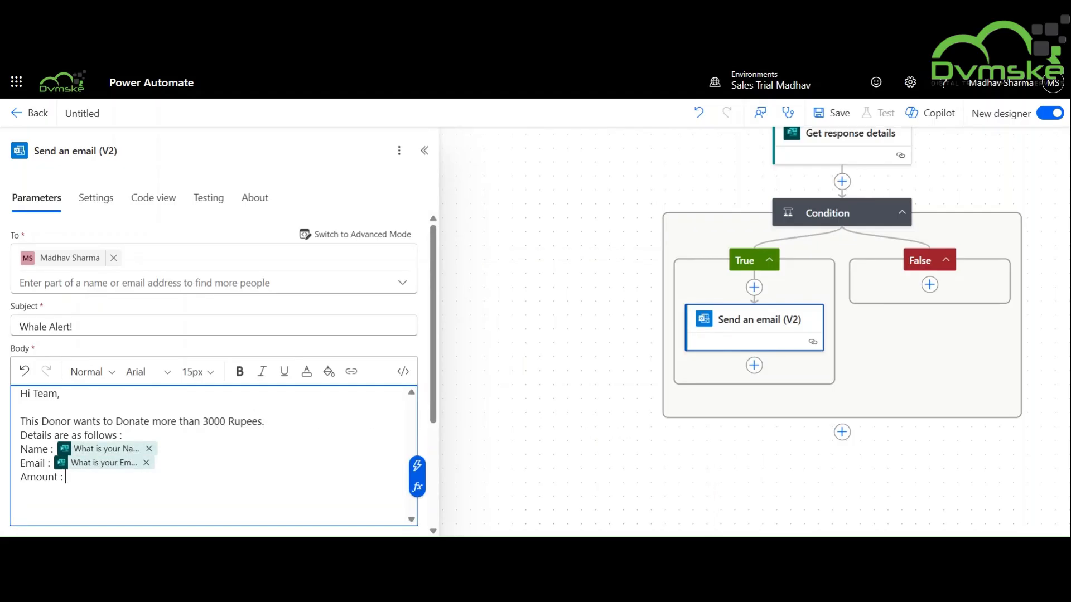
pyautogui.click(424, 151)
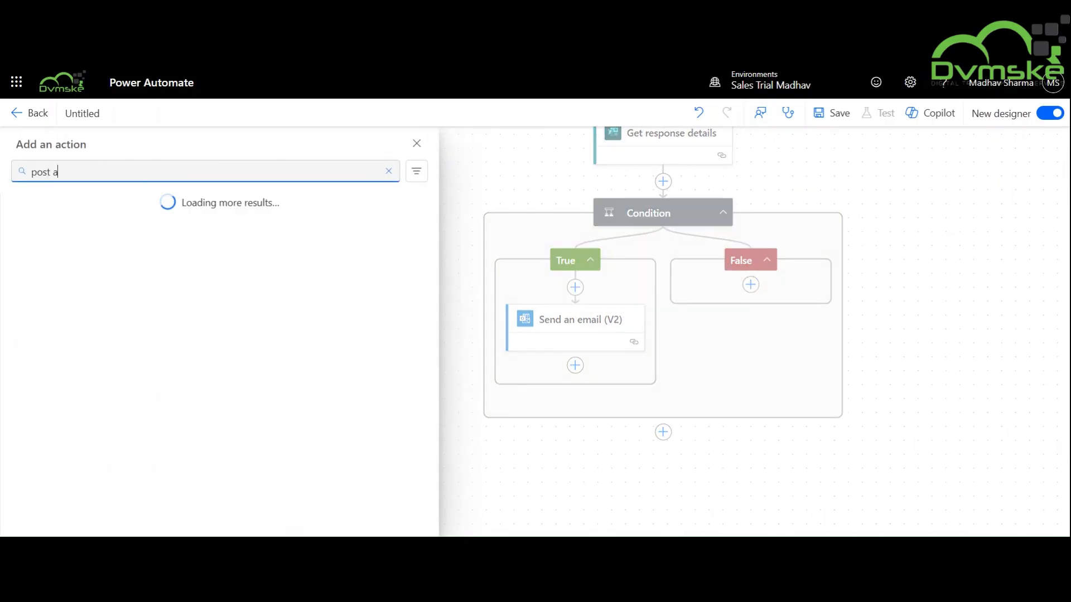
# Add a Teams channel post under False to team Power Automate Flows, channel Power Automate
pyautogui.write('messa')
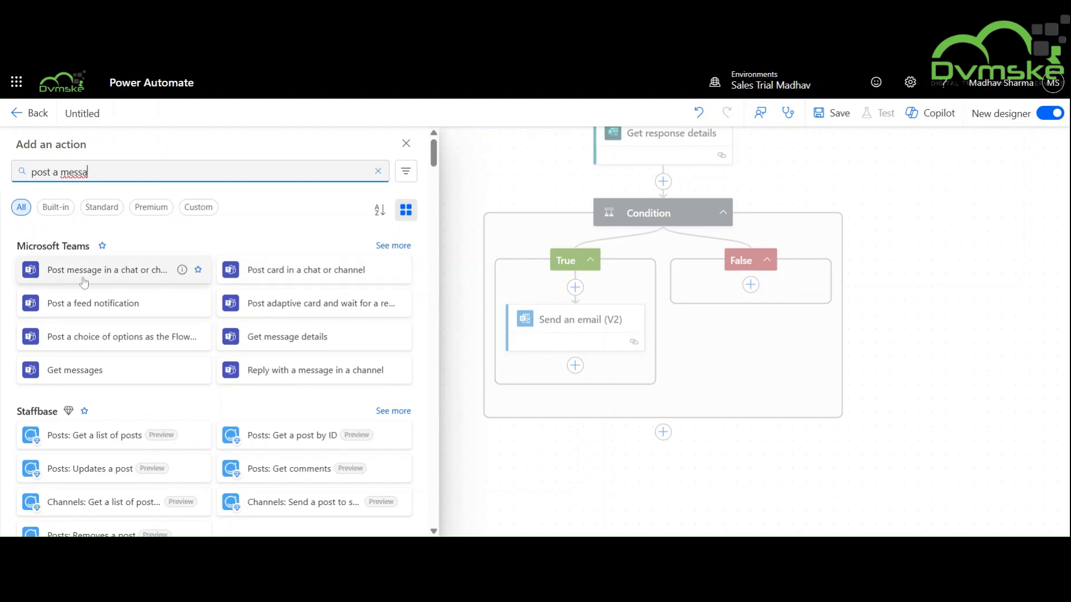
pyautogui.click(107, 270)
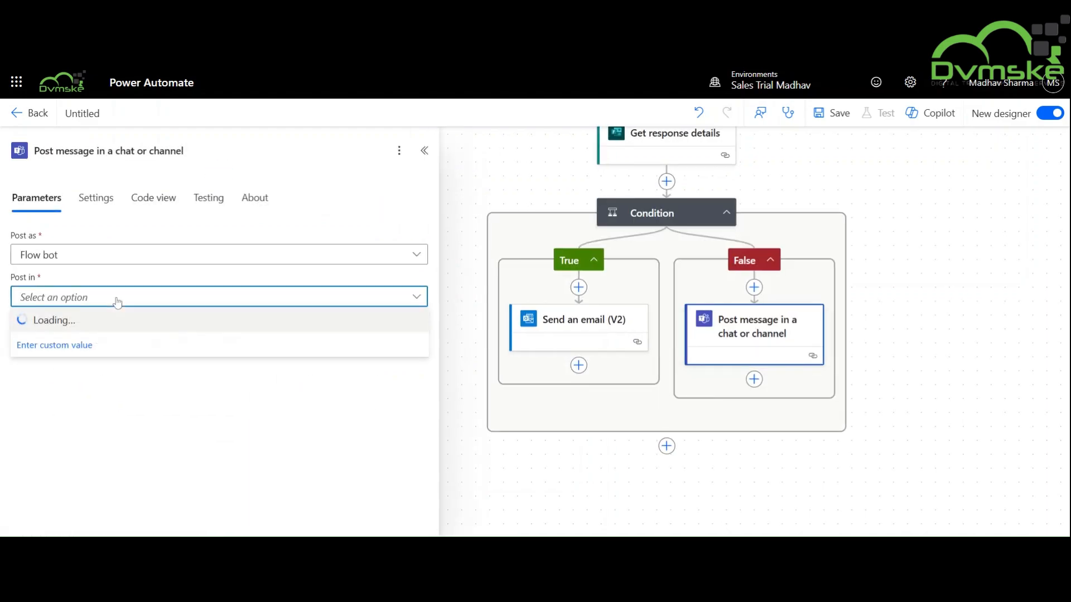
pyautogui.click(54, 321)
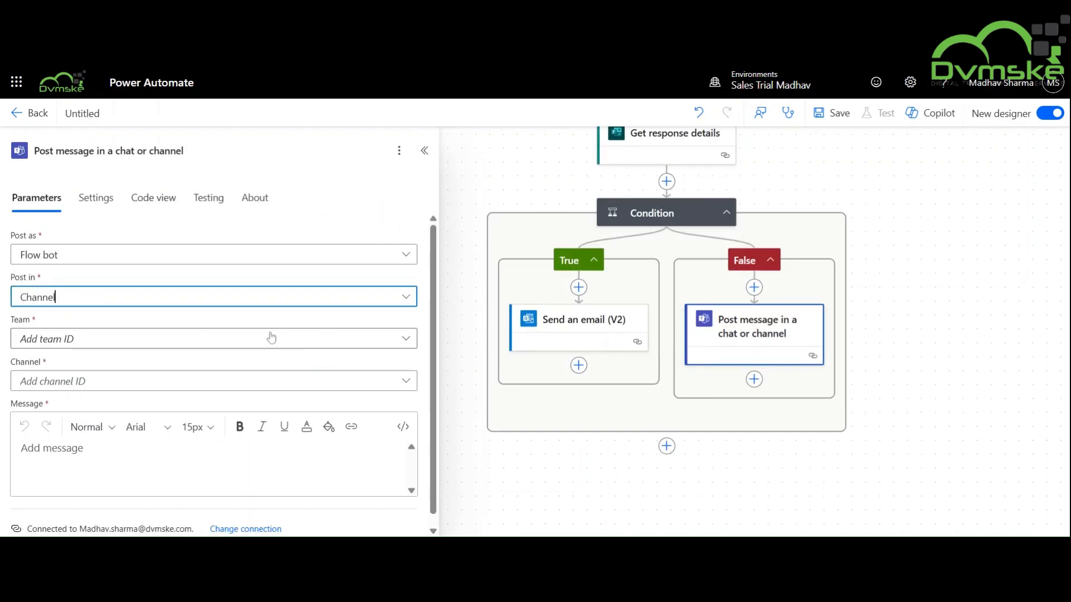
pyautogui.click(212, 381)
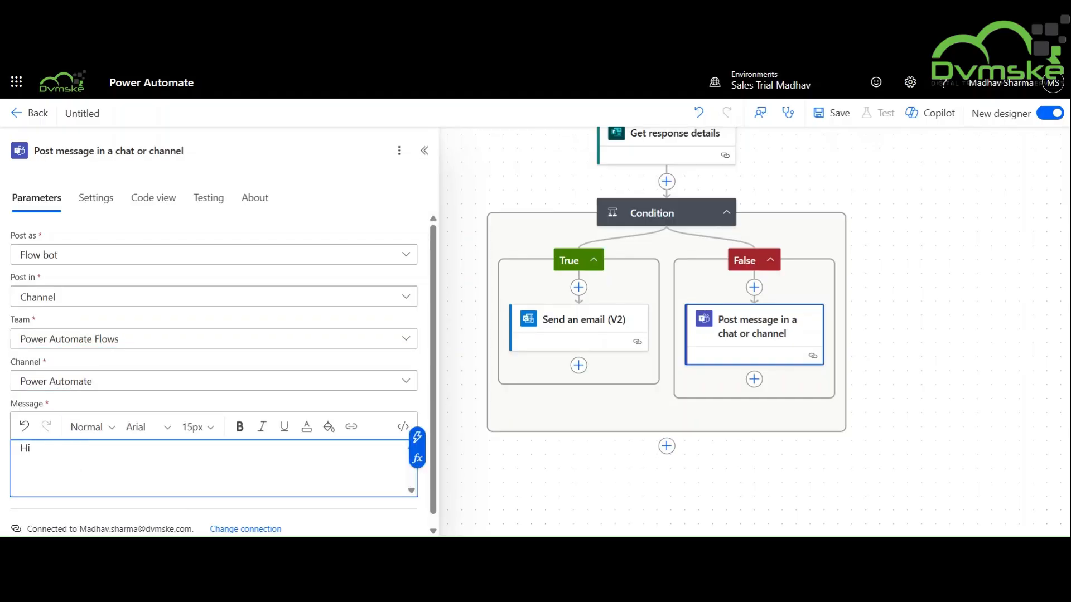
# Write the message 'Hi Team, [name] has submitted a new form.'
pyautogui.write('Team,')
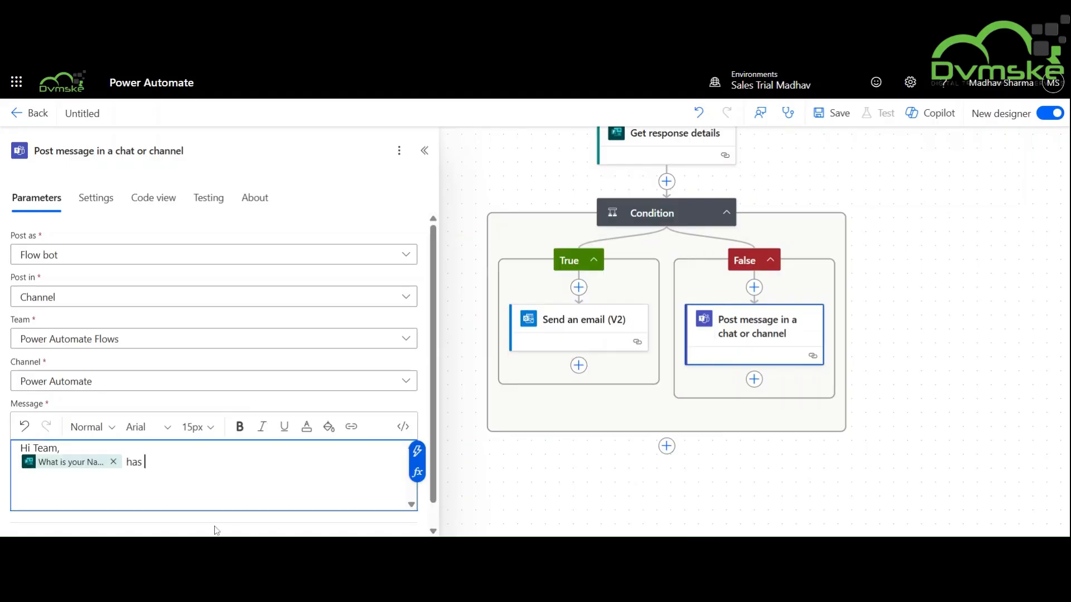
pyautogui.write('submitted a new form.')
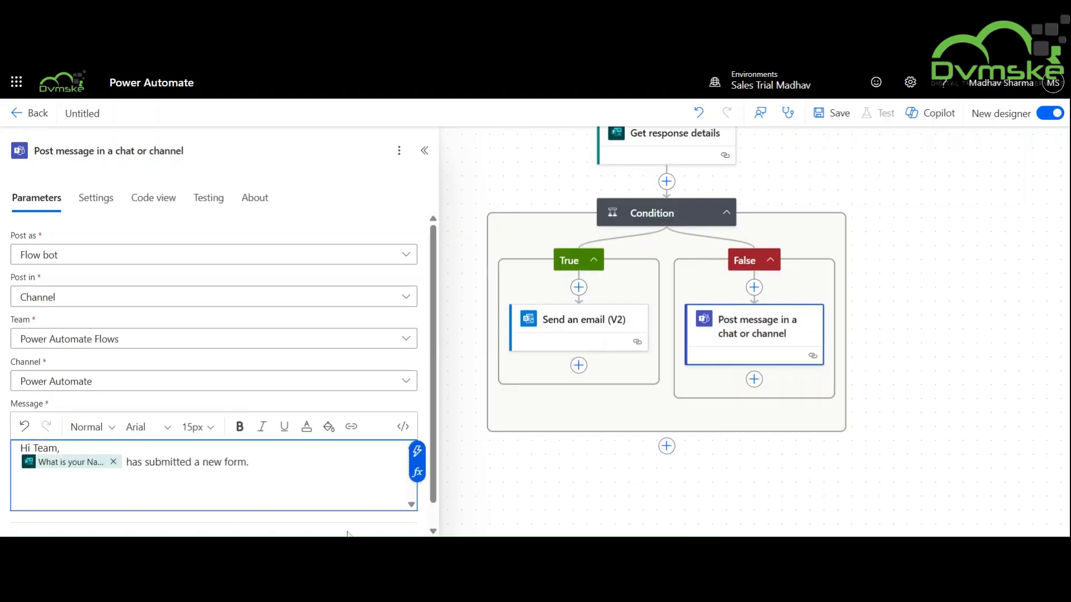
pyautogui.click(423, 151)
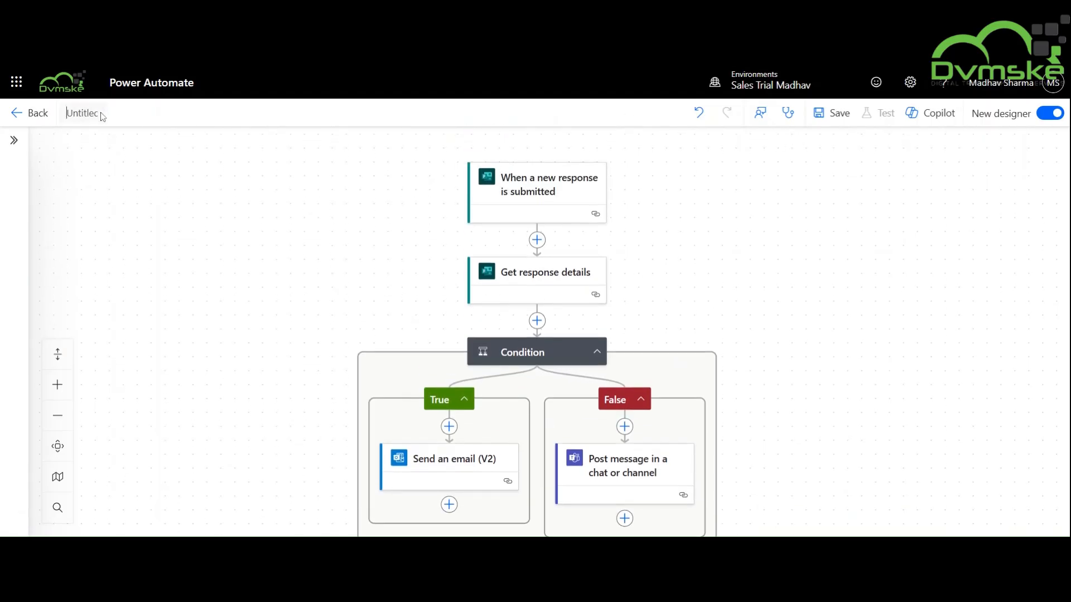
# Rename the flow 'On Submission of a Form', save it and start a manual test run
pyautogui.write('On Submission of a Form')
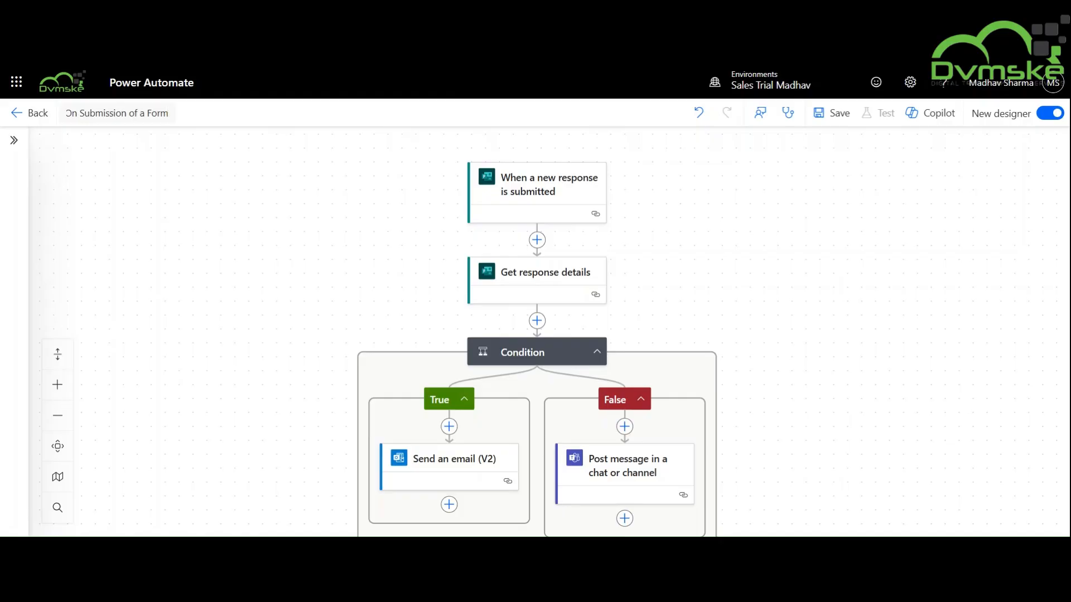
pyautogui.click(829, 113)
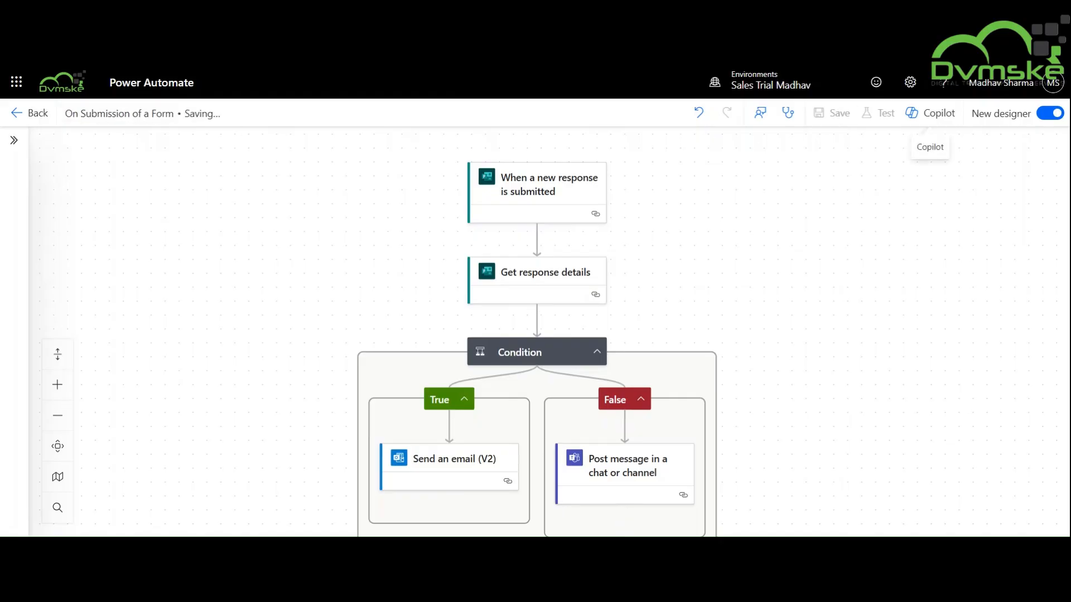
pyautogui.click(884, 113)
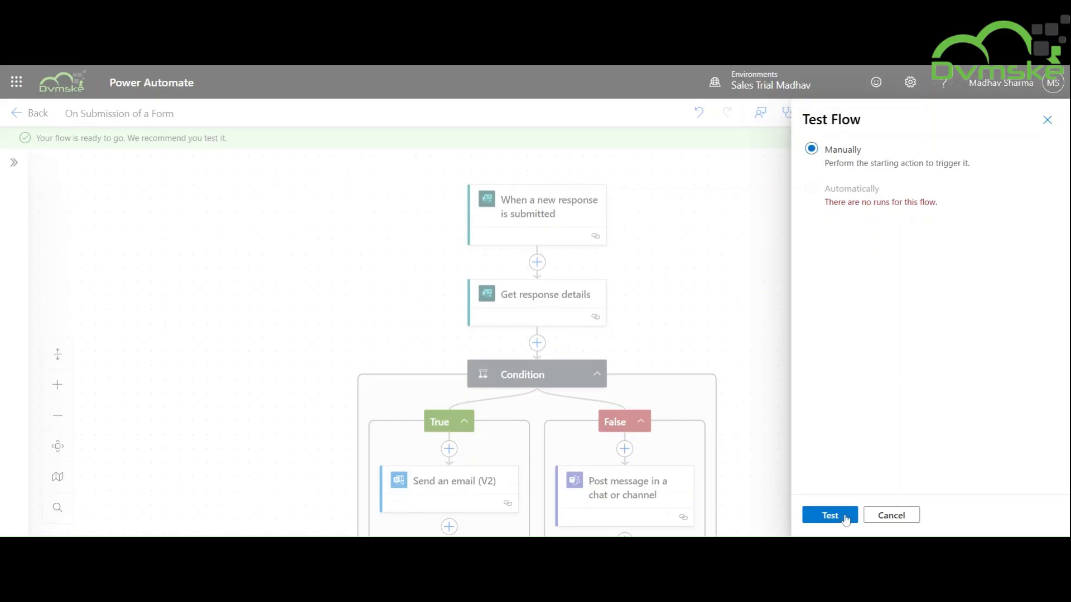
pyautogui.click(828, 516)
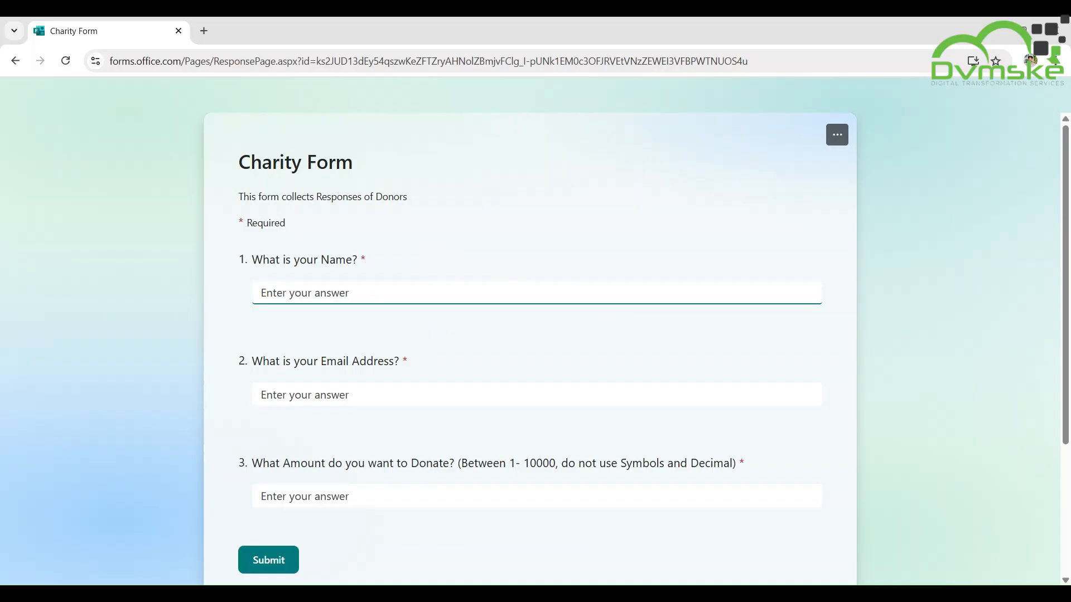
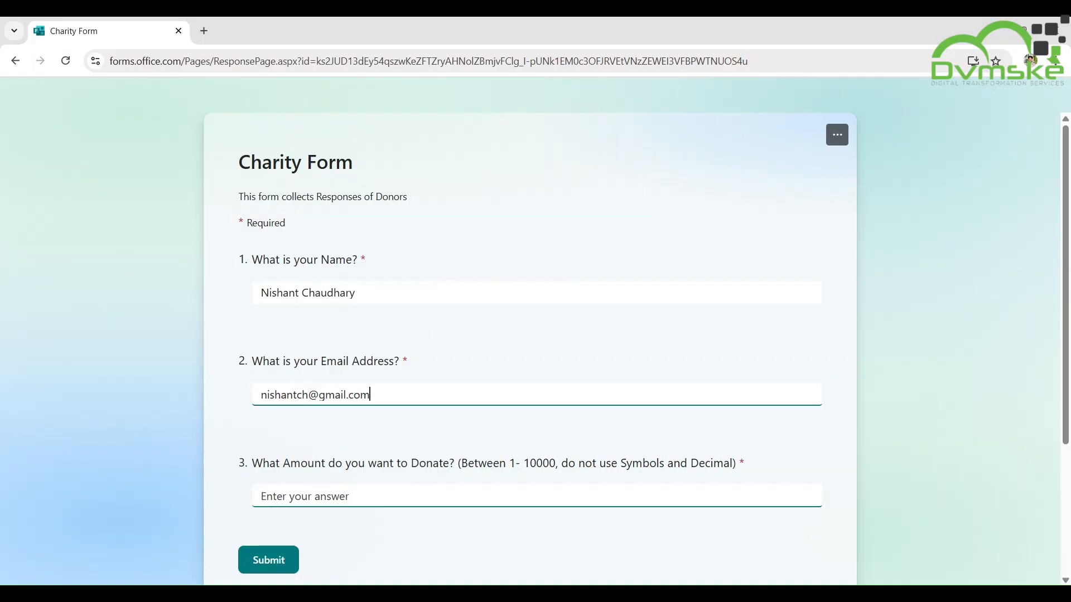
# Submit a Charity Form response as Nishant with his email and amount 7000
pyautogui.write('7')
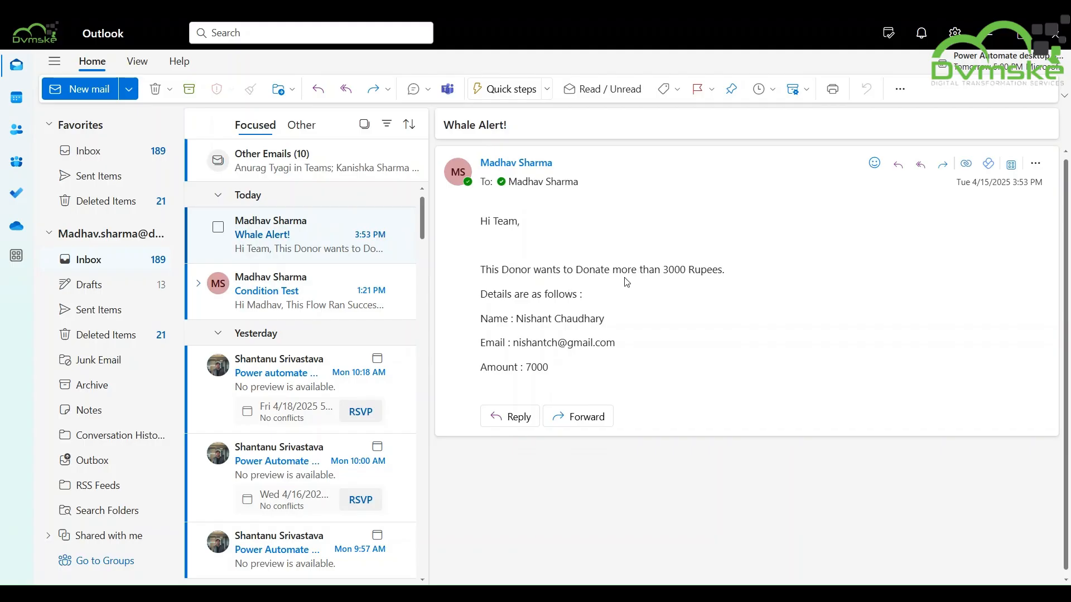
pyautogui.moveTo(621, 320)
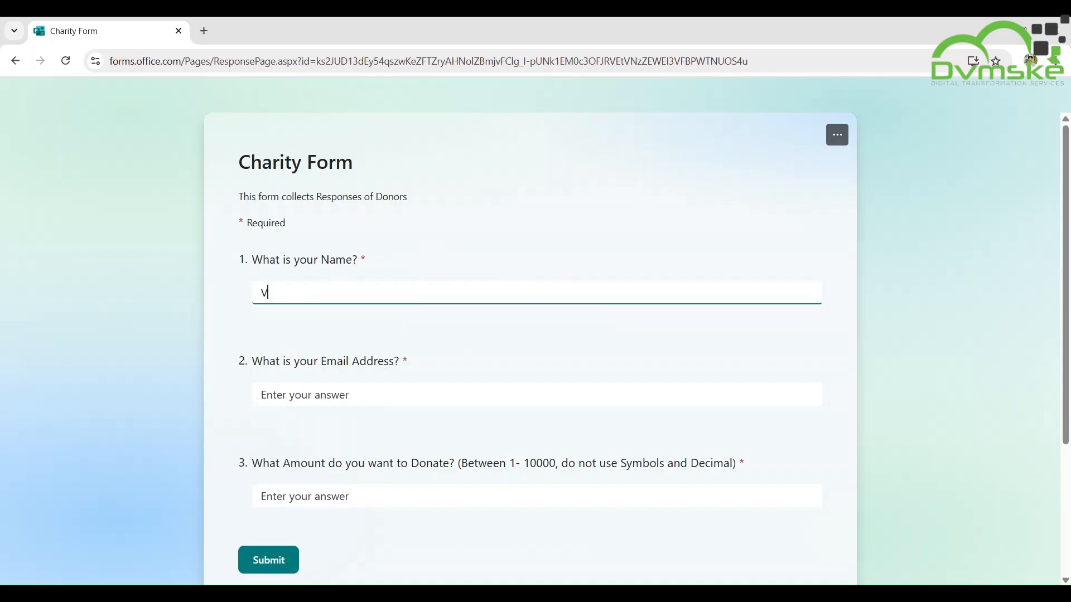
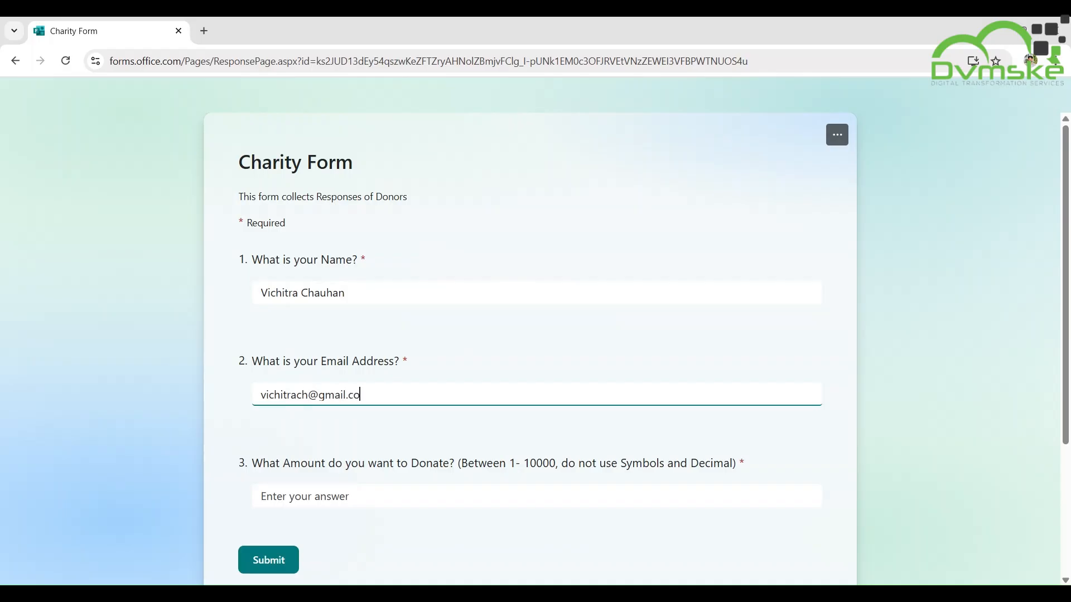
pyautogui.write('2000')
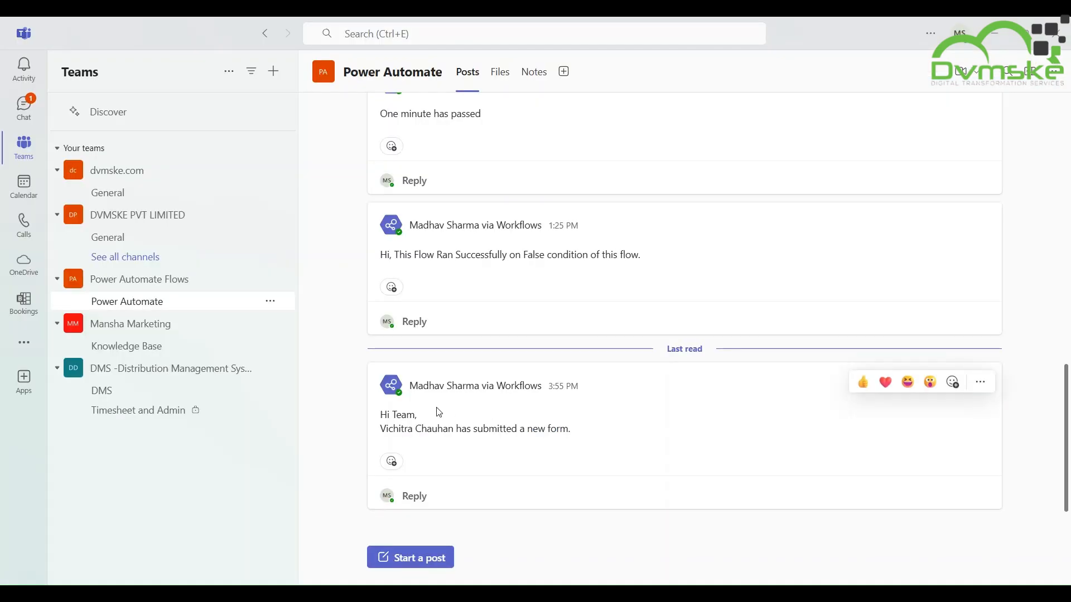
pyautogui.moveTo(488, 434)
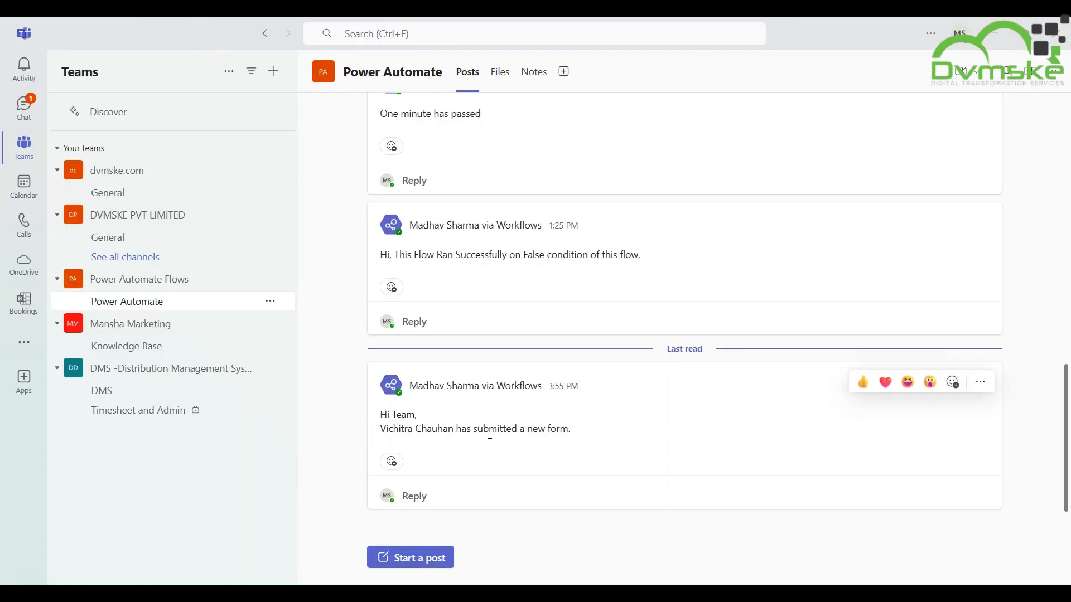